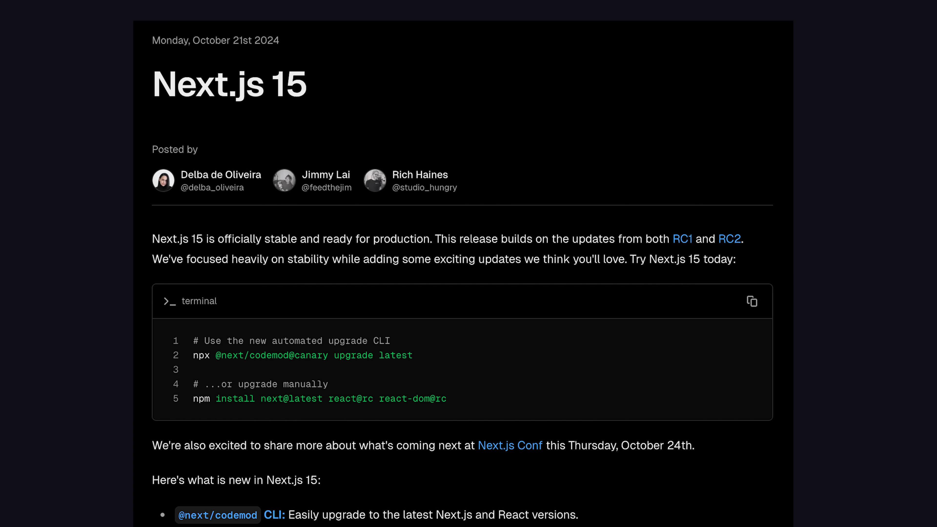
Scroll through the project files in the Explorer after the Next.js upgrade
scroll("down", 3)
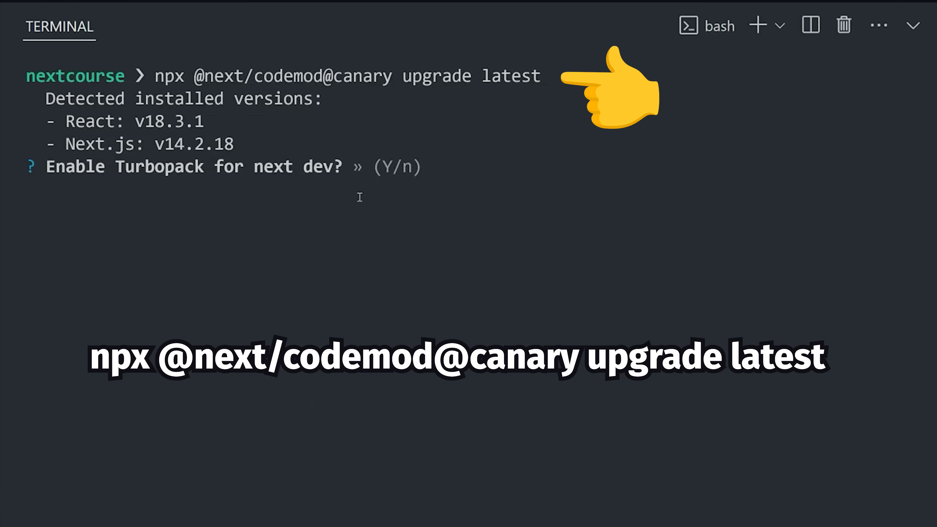
mouse_move(365, 209)
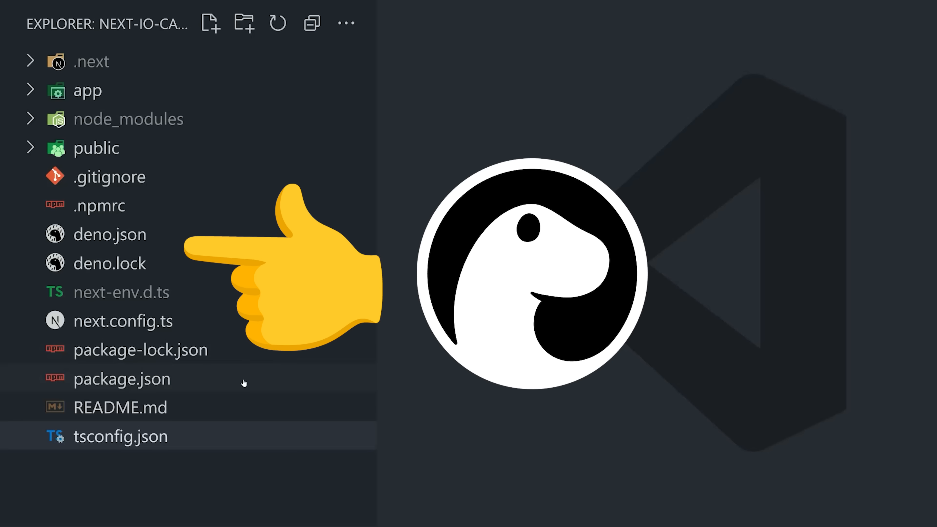
mouse_move(203, 346)
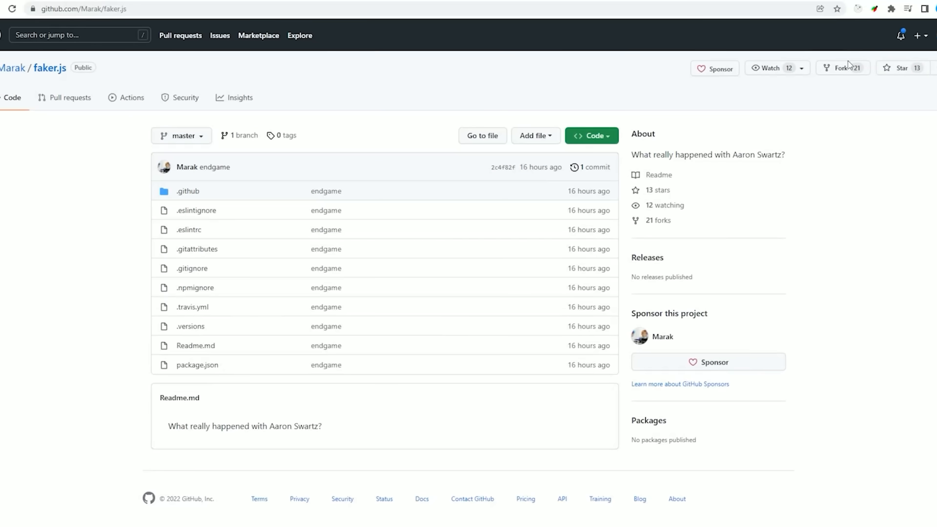
left_click(897, 67)
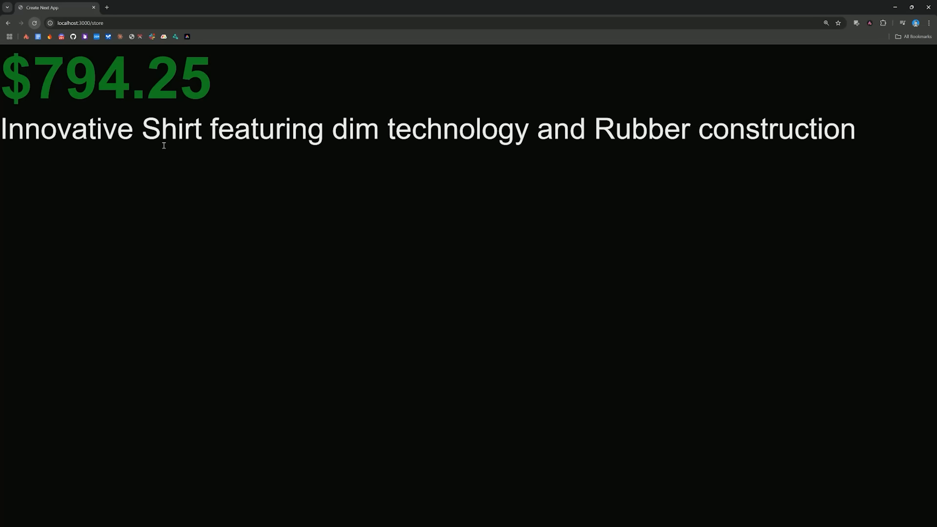
left_click(34, 23)
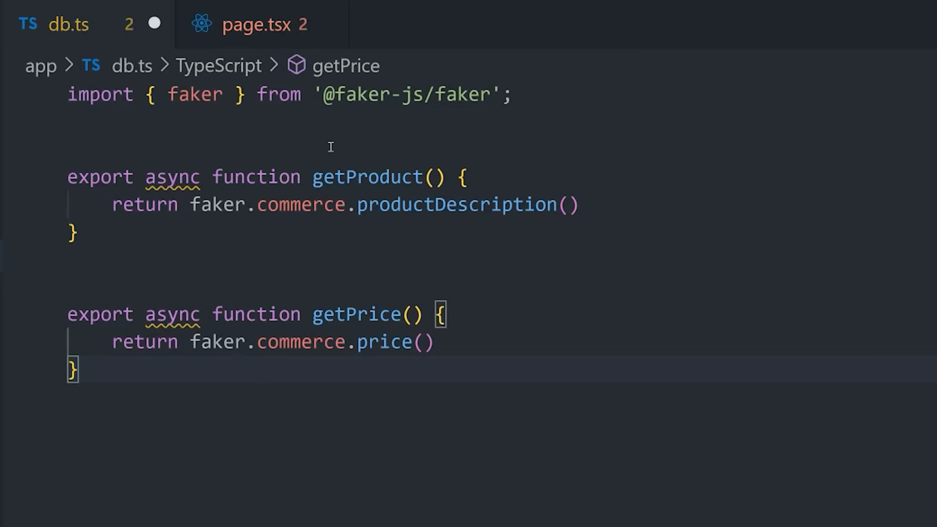
type("import { delay } from '@std/async/delay'")
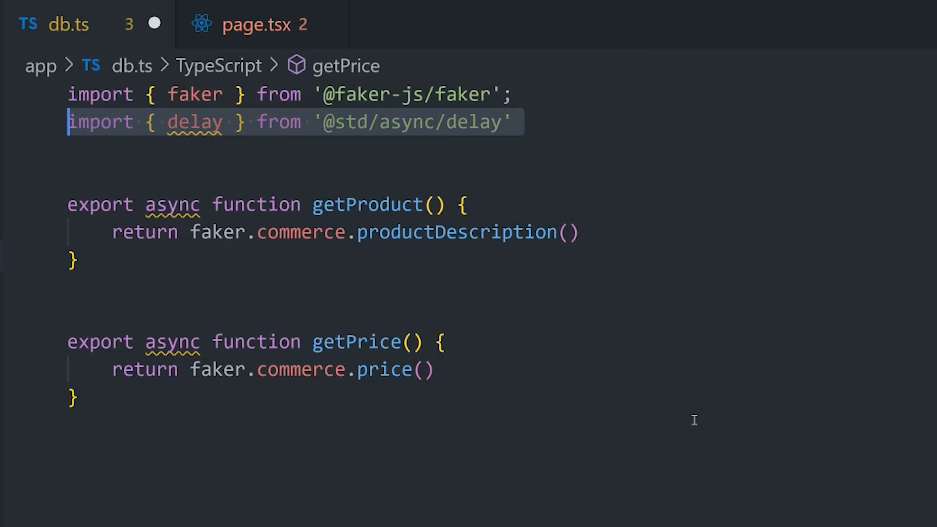
type("await delay(1000)")
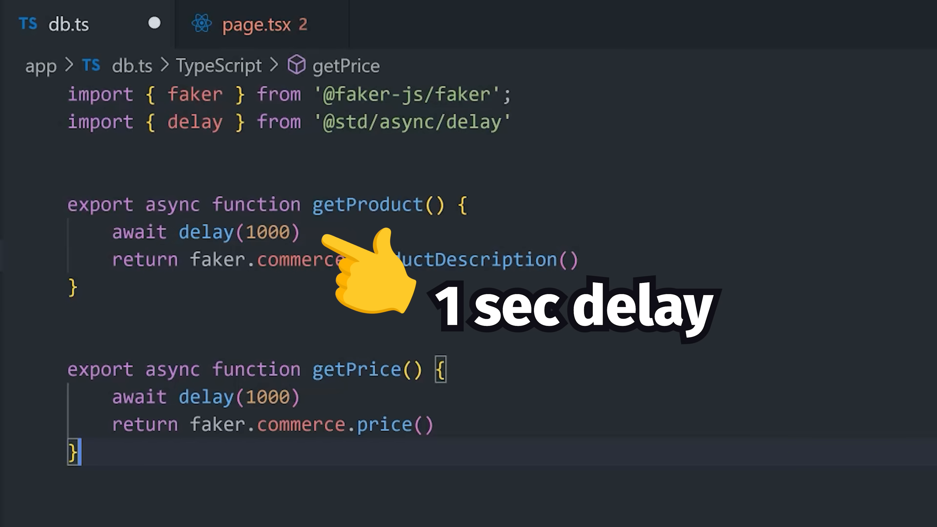
Begin making ProductPage in page.tsx an async component
left_click(257, 25)
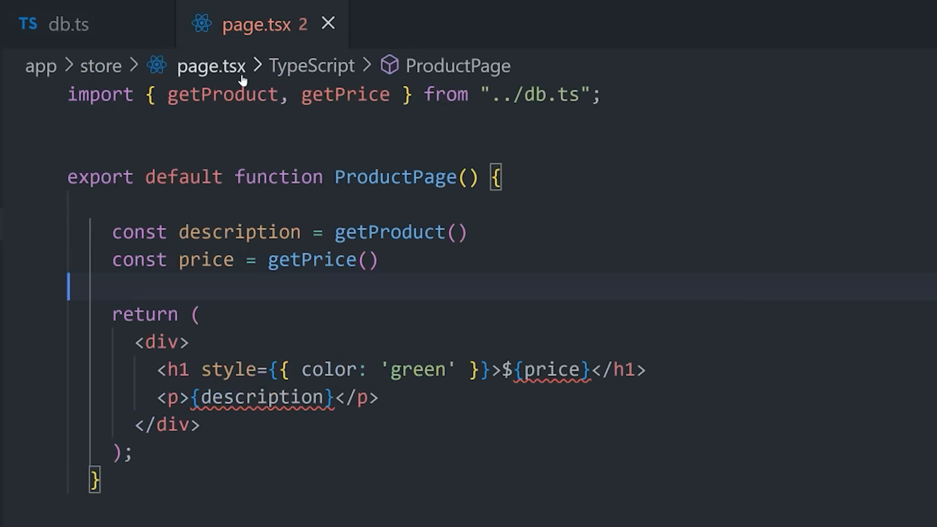
type("async")
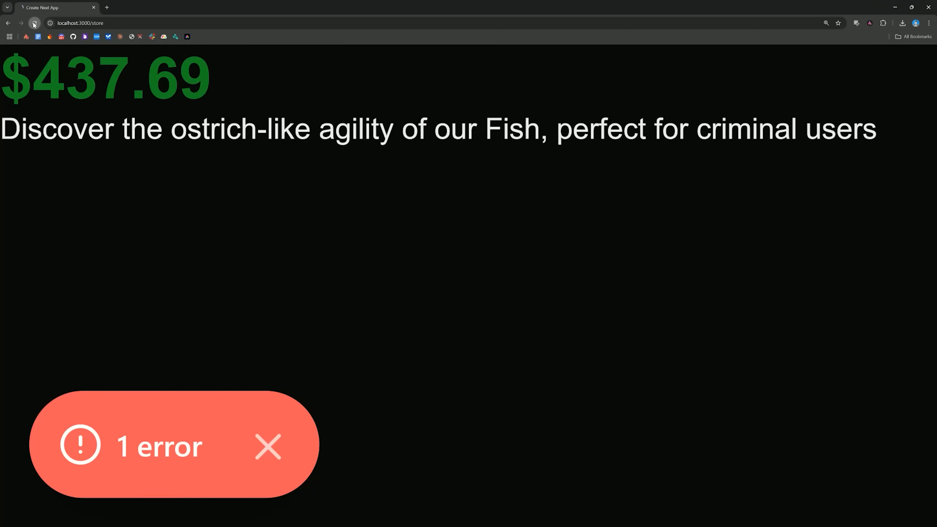
Reload localhost:3000/store so a new price and description appear, with one error
left_click(34, 22)
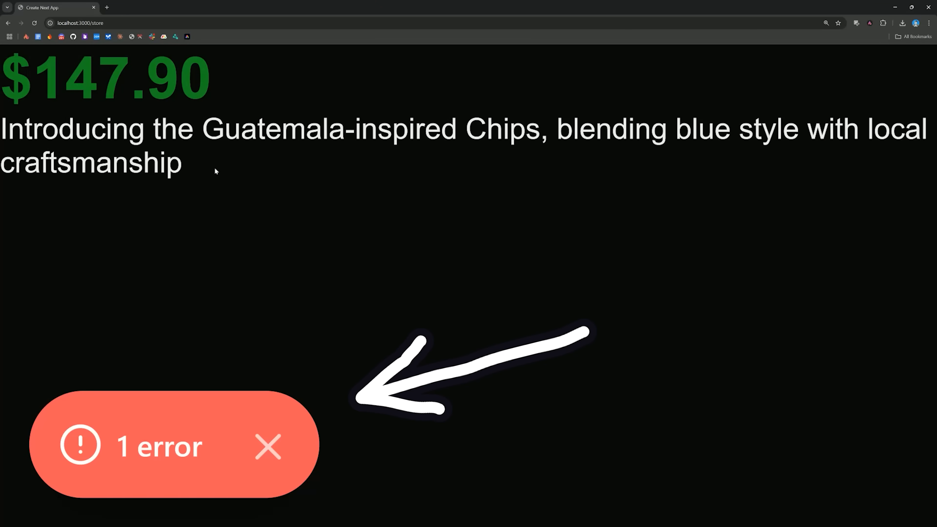
left_click(158, 447)
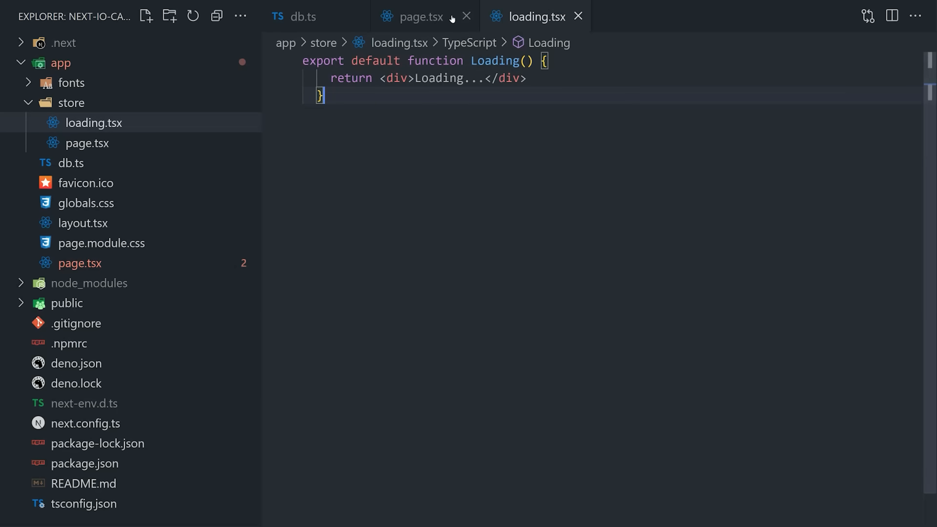
Mark page.tsx with a 'use cache' directive above the imports
left_click(420, 16)
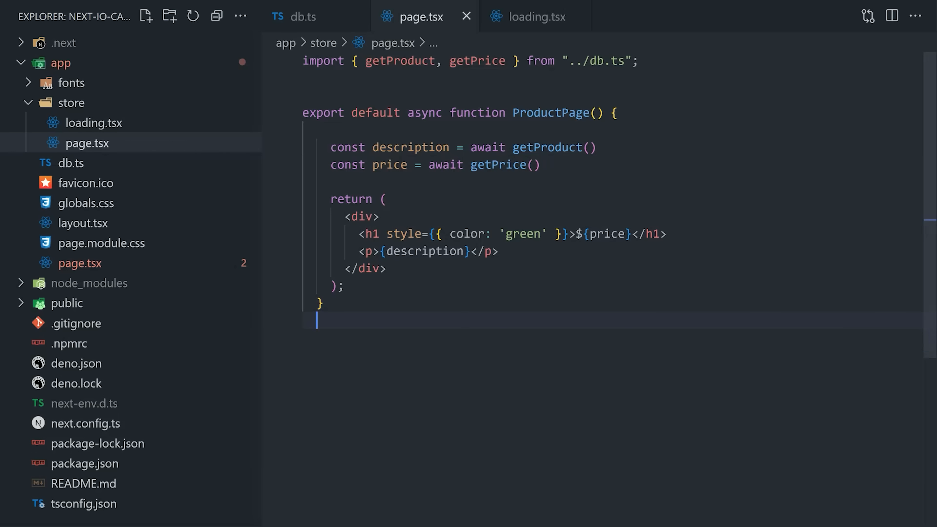
left_click(536, 16)
type("'")
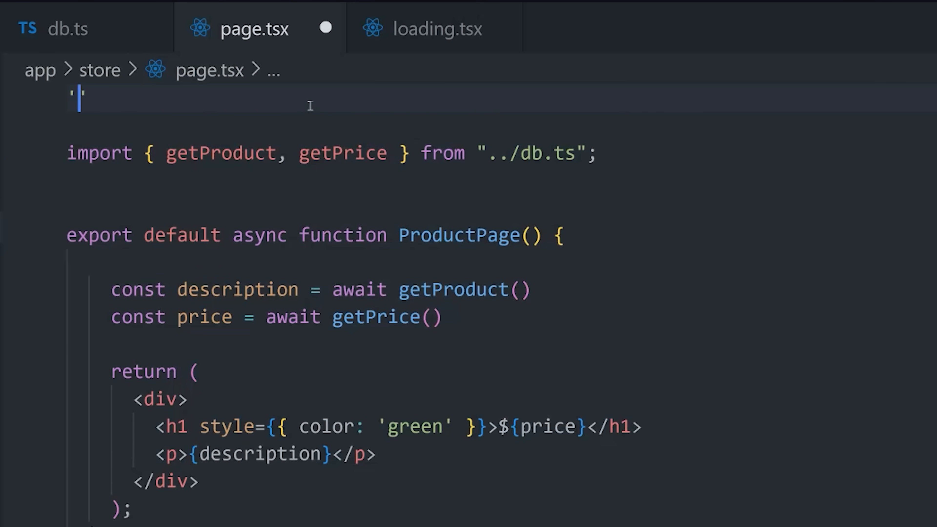
type("use cache")
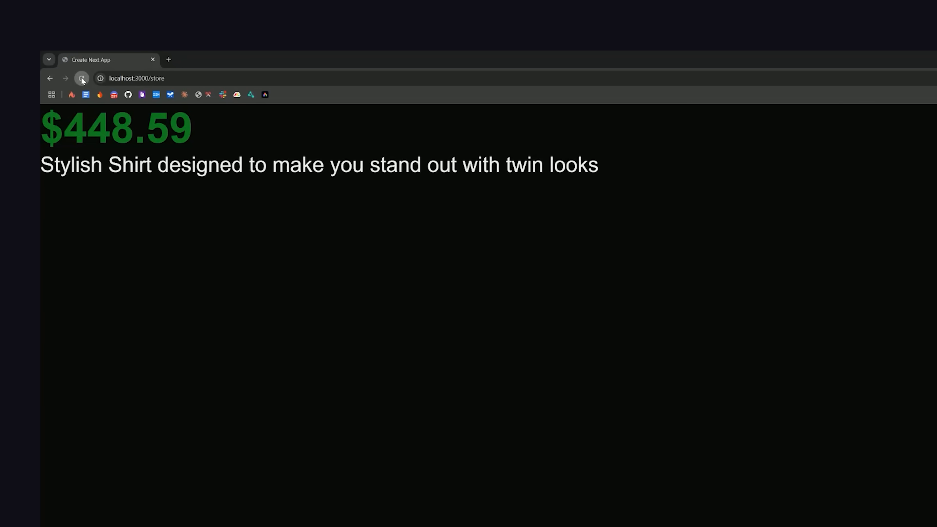
Reload the store page to show the $448.59 price and Stylish Shirt description
left_click(82, 78)
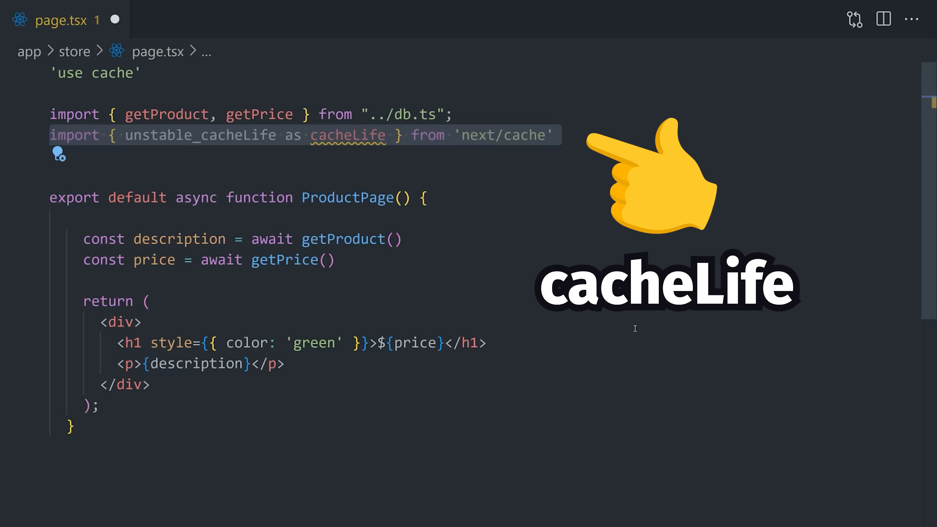
Add a cacheLife('') call in ProductPage and browse the lifetime profile suggestions
type("cacheLife('')")
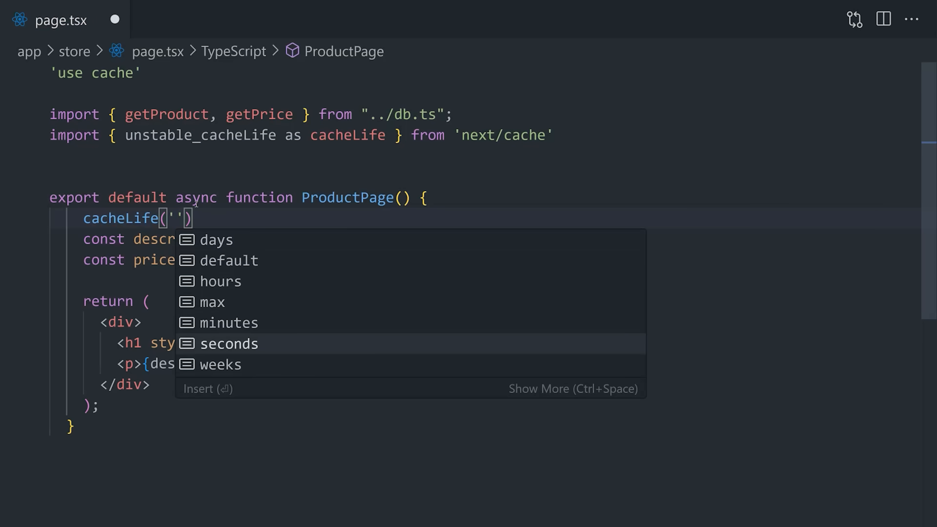
key("Up")
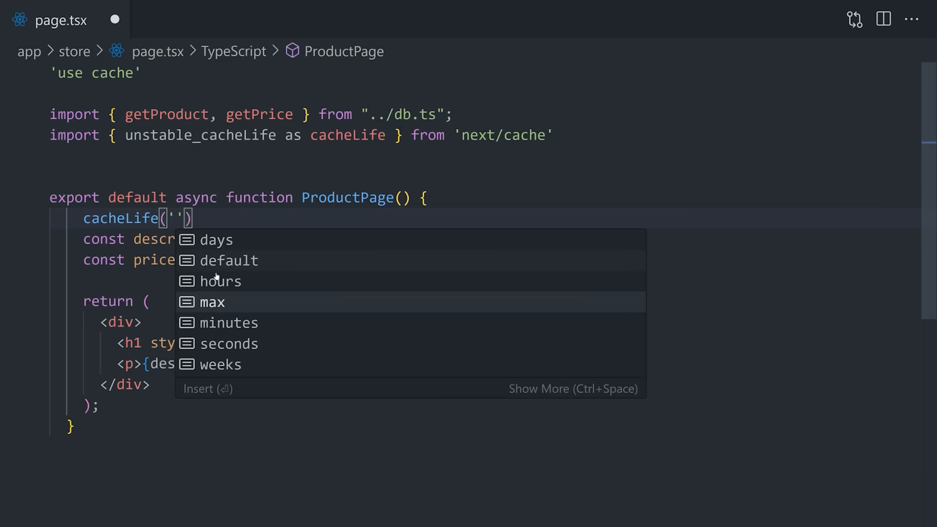
left_click(219, 281)
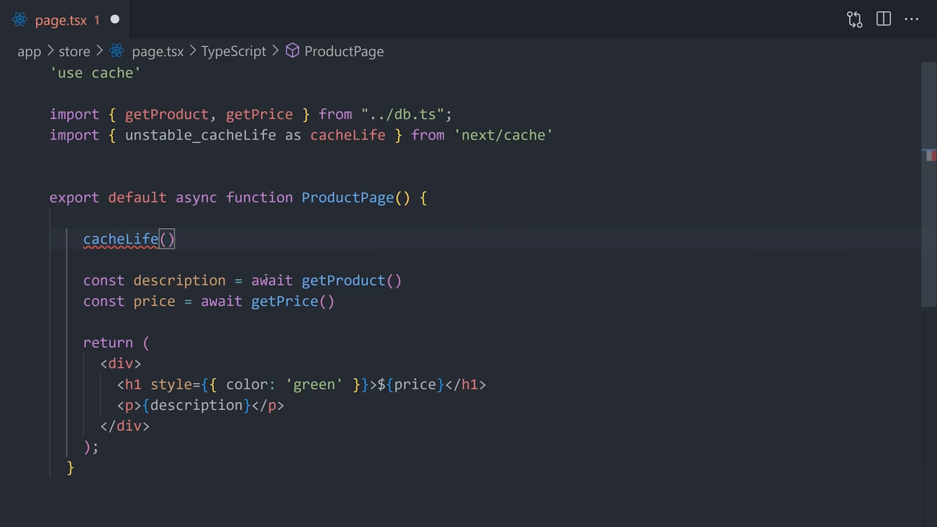
Import unstable_cacheTag as cacheTag, then strip the 'use cache' directive and cache imports from page.tsx
type("'next/cache")
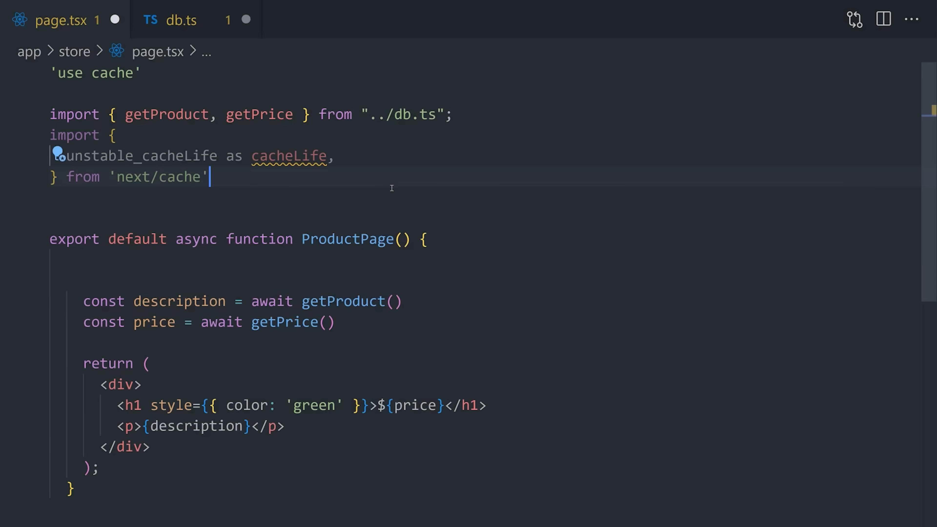
type("unstable_cacheTag as cacheTag,")
left_click(485, 280)
type("cacheTag('my-product-id')")
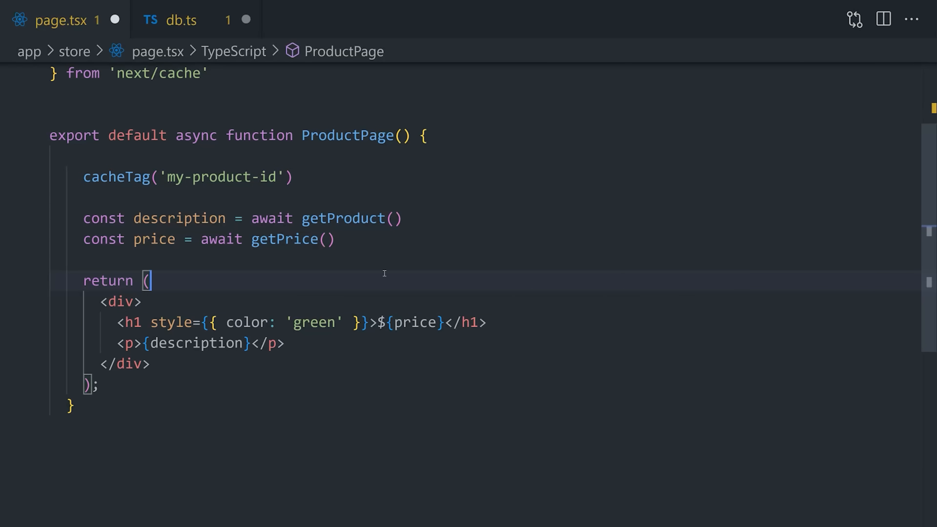
left_click(170, 19)
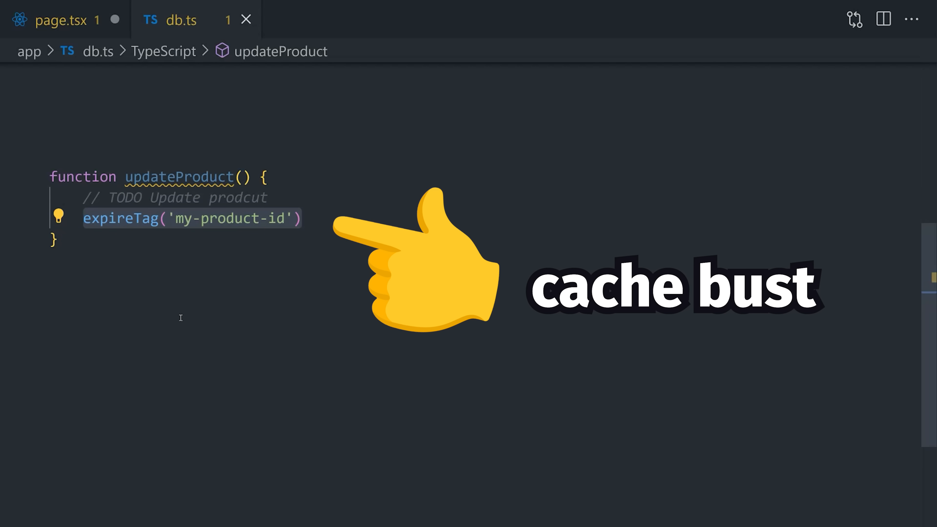
left_click(59, 19)
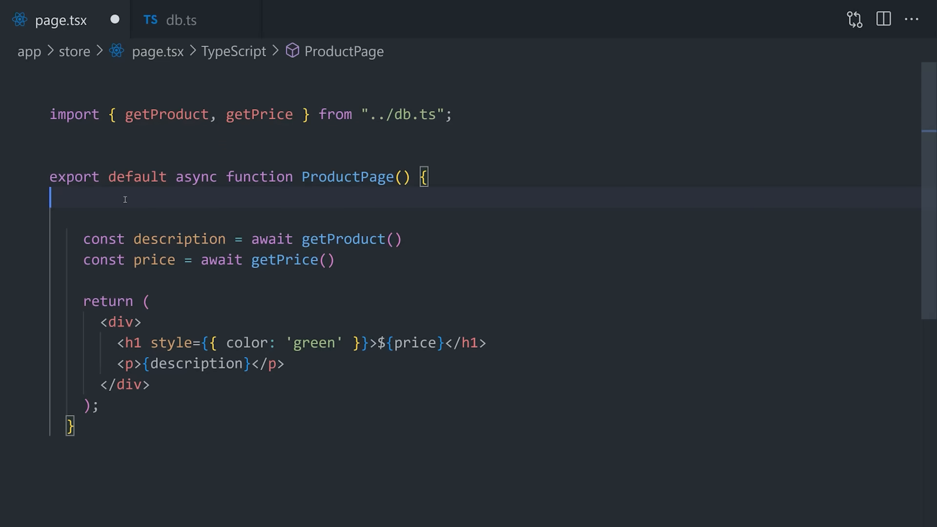
Put 'use cache' as the first line of ProductPage, then move to db.ts
type("'use cache'")
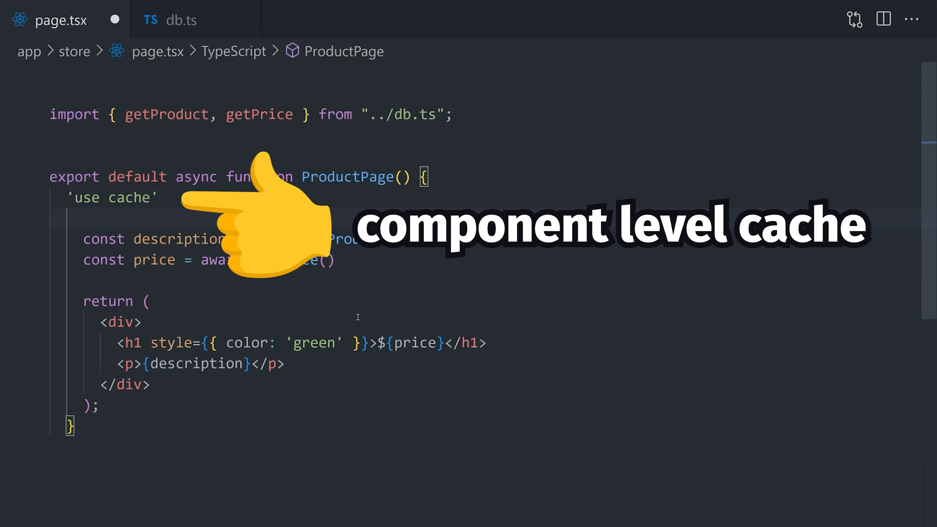
left_click(179, 20)
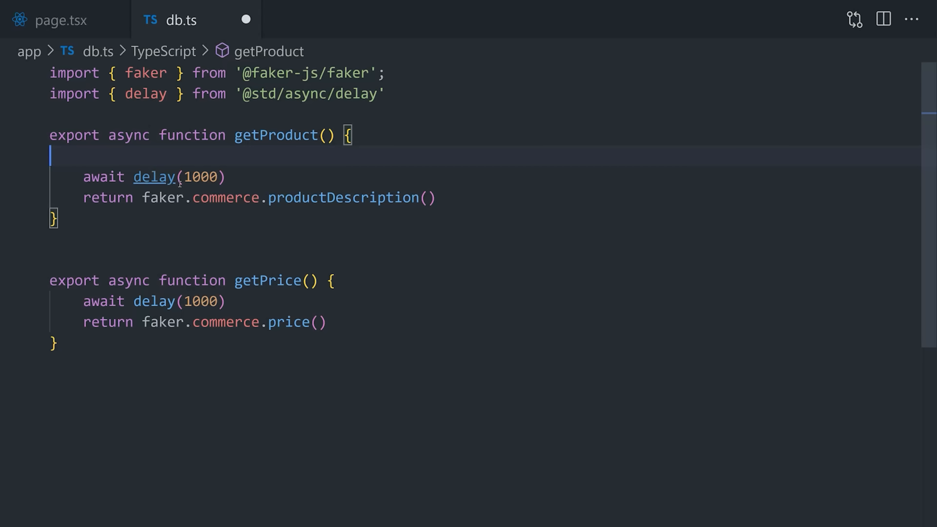
Add a 'use cache'; directive at the start of getProduct in db.ts
type("'use cache';")
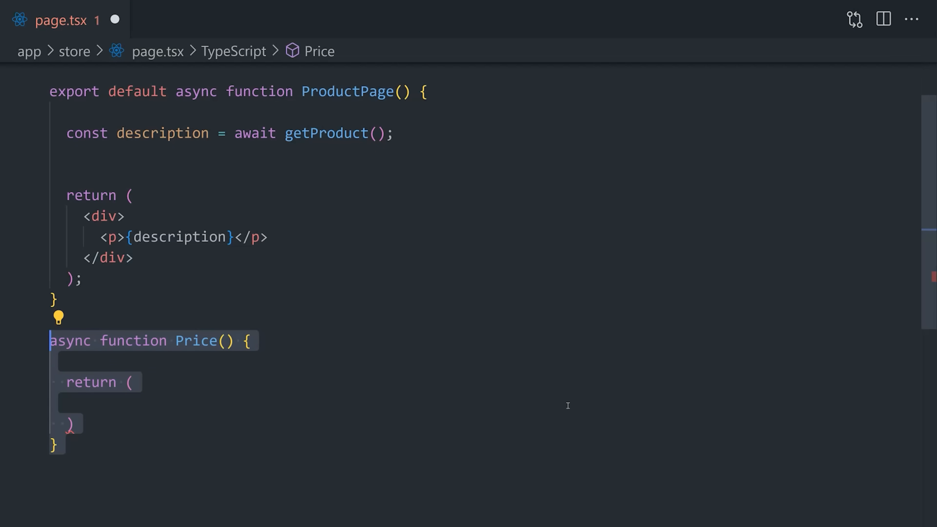
Have Price await getPrice() and return a green <h1> showing ${price}
type("const price = await getPrice();")
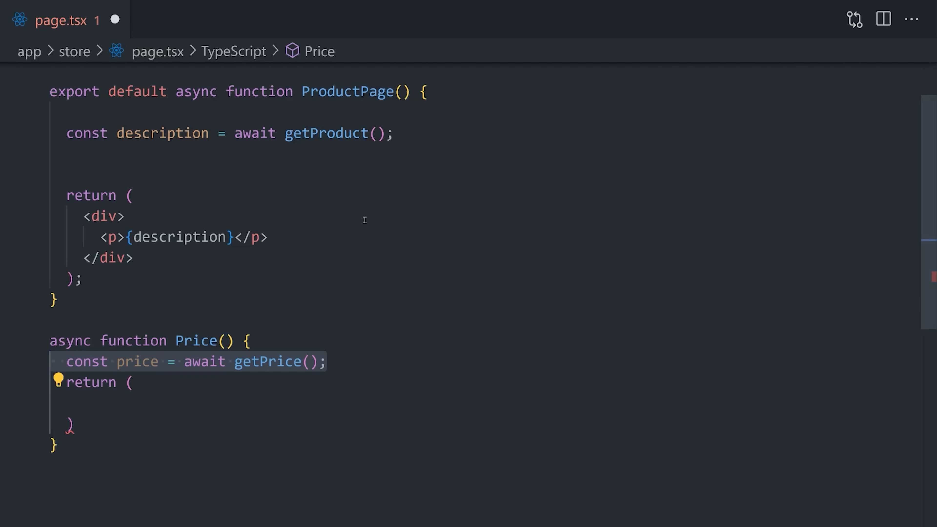
type("<h1 style={{ color: \"green\" }}>${price}</h1>")
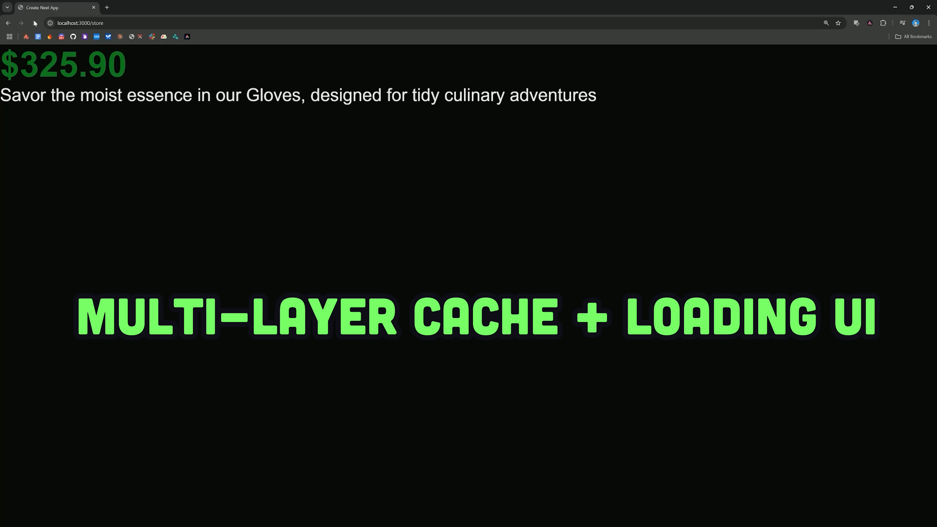
Reload localhost:3000/store three times to watch 'fetching price...' appear above the gloves description
left_click(34, 23)
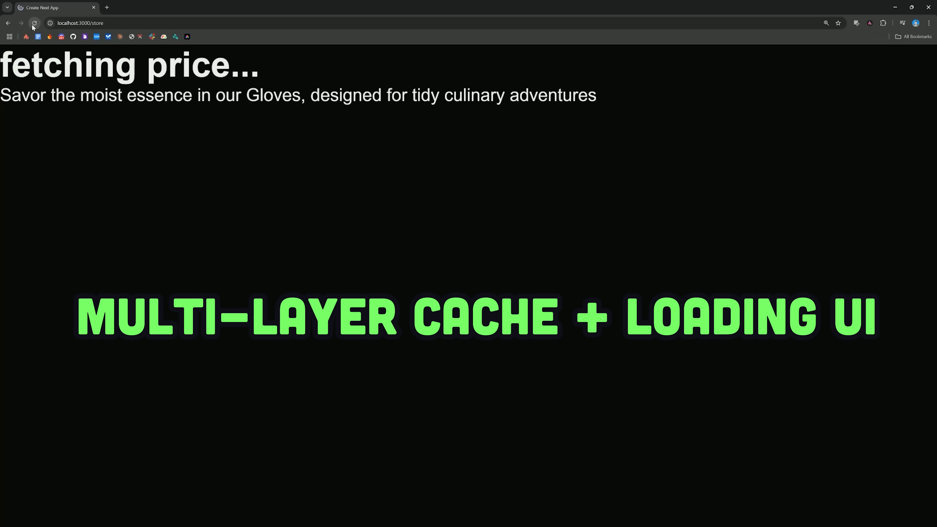
left_click(34, 23)
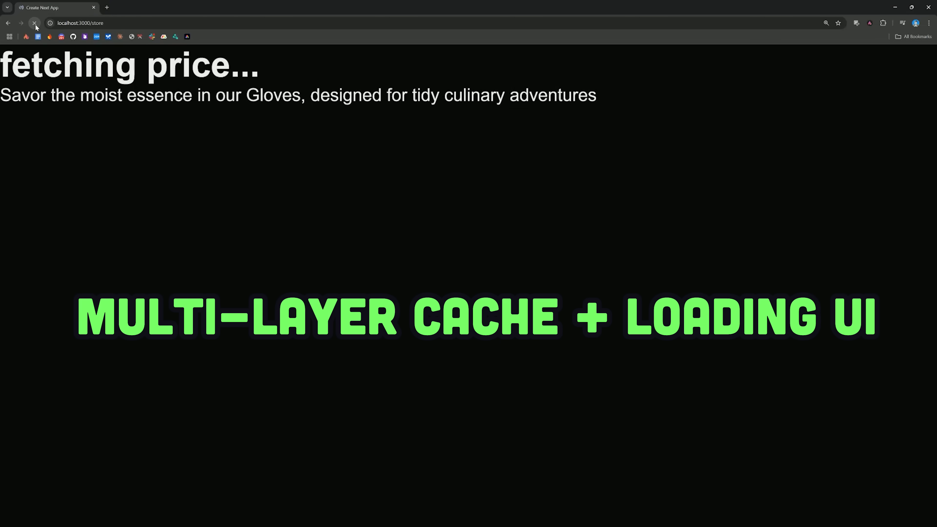
left_click(34, 23)
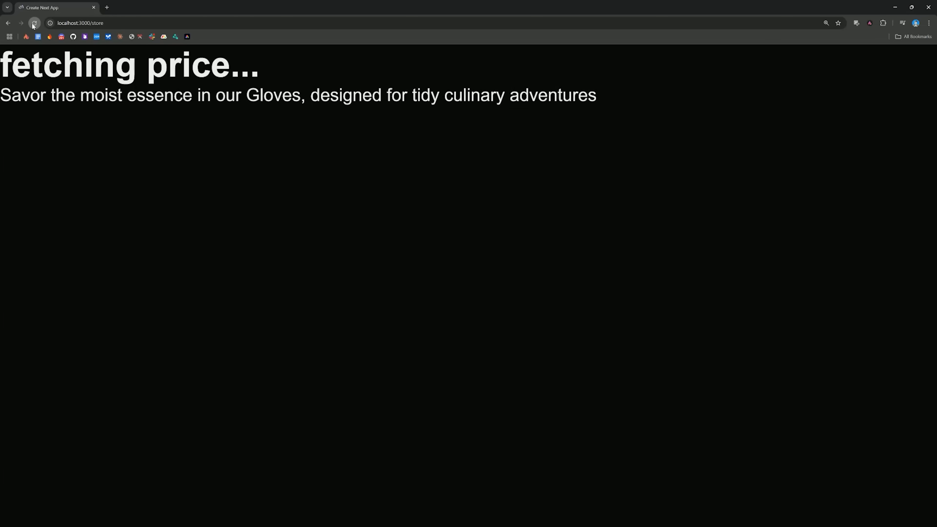